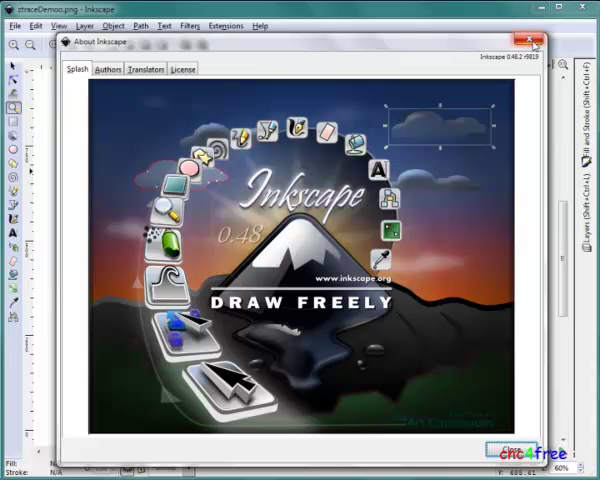
# Review the supported file types in the Open dialog's list, then cancel without opening anything
pyautogui.click(16, 26)
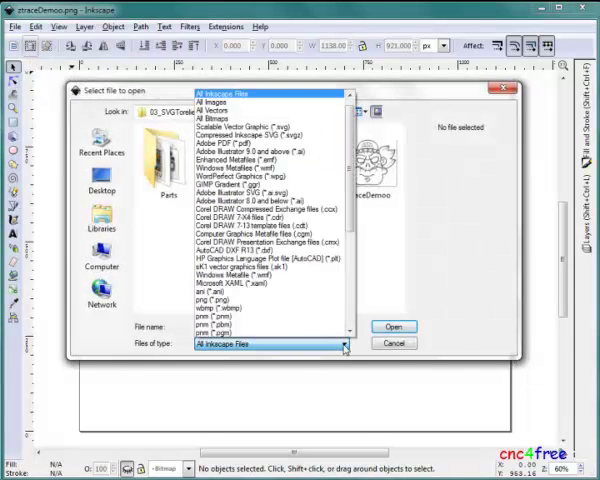
pyautogui.scroll(-3)
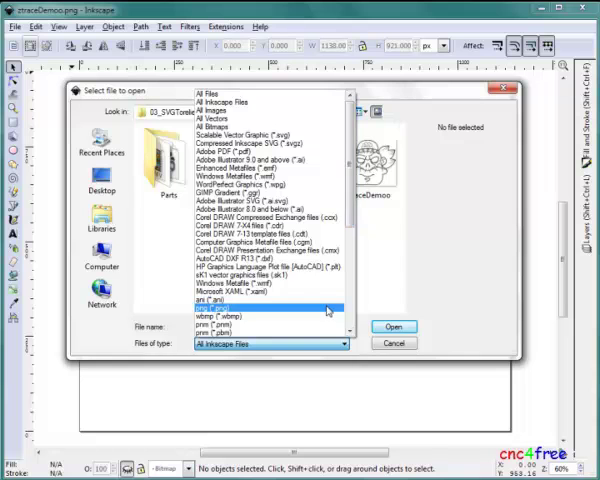
pyautogui.click(392, 326)
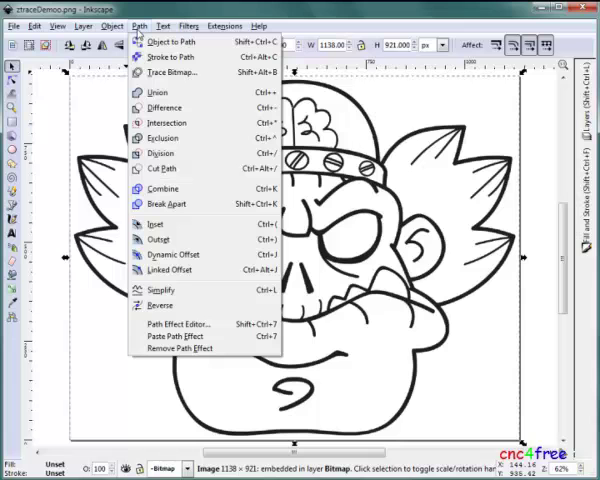
pyautogui.moveTo(176, 72)
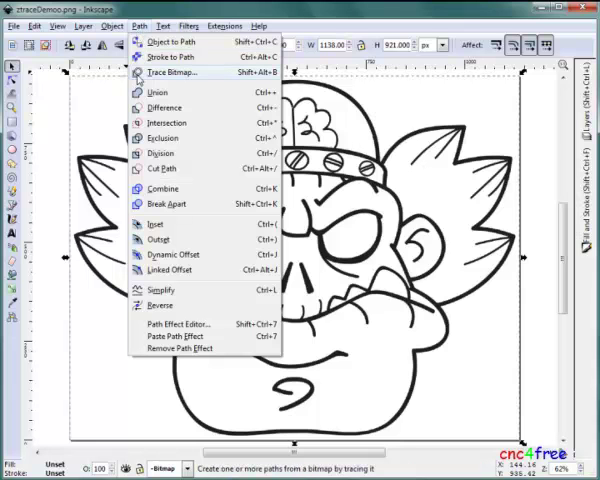
# Trace the cartoon bitmap with a brightness cutoff to create a vector outline path
pyautogui.click(168, 72)
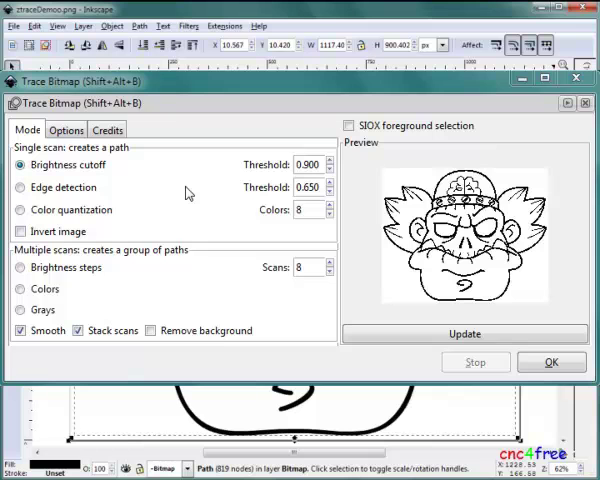
pyautogui.click(552, 360)
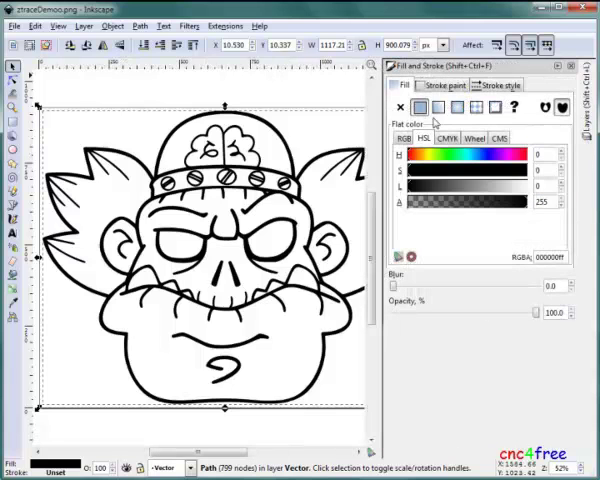
# Zoom into the traced outline, then pick a layer of the demon artwork and adjust its opacity
pyautogui.click(400, 108)
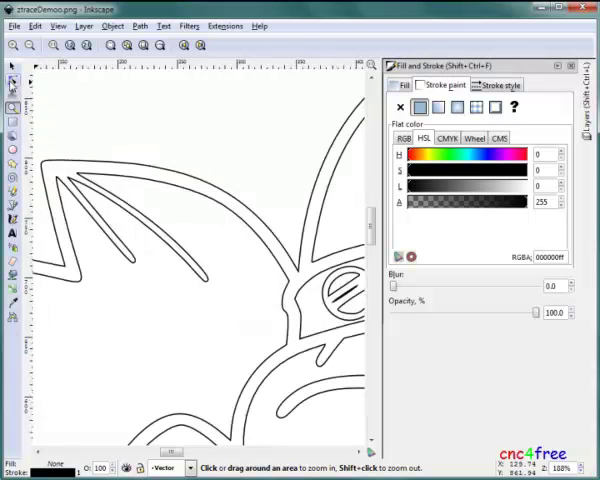
pyautogui.click(12, 78)
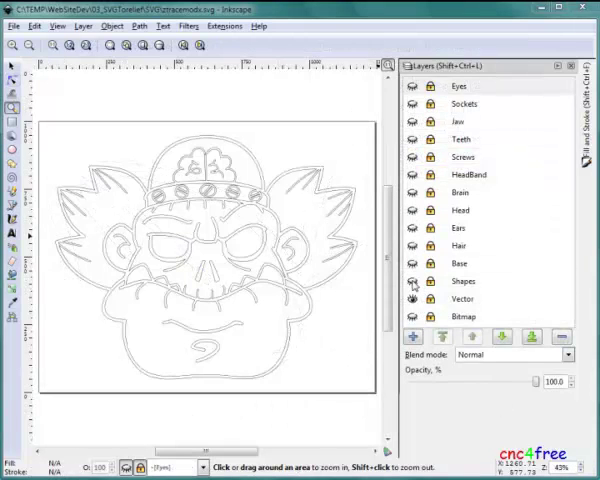
pyautogui.click(462, 298)
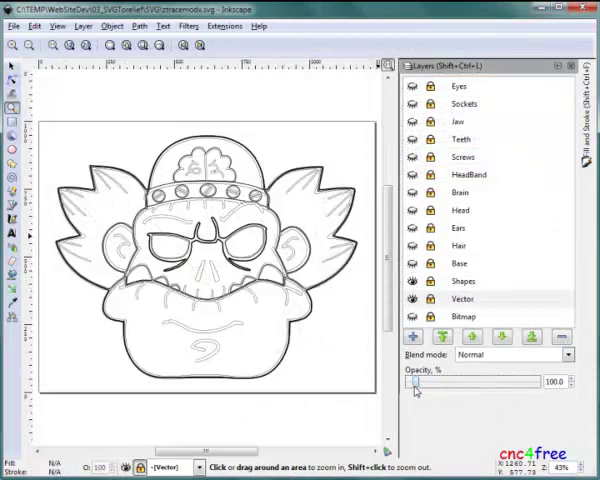
pyautogui.click(416, 280)
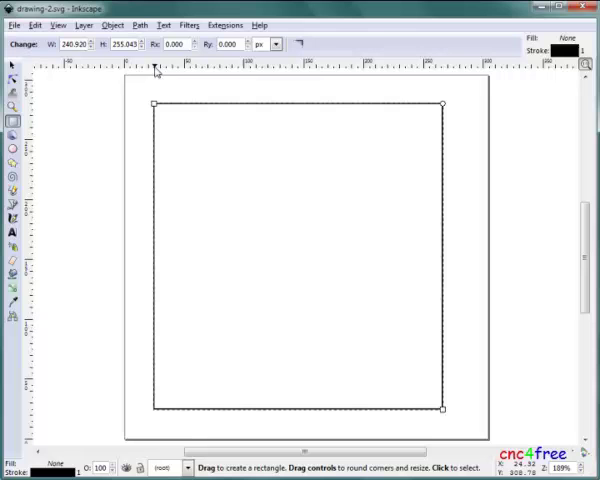
# Draw a rectangle, then fill the enclosed centre of the curved star shape with grey
pyautogui.click(10, 132)
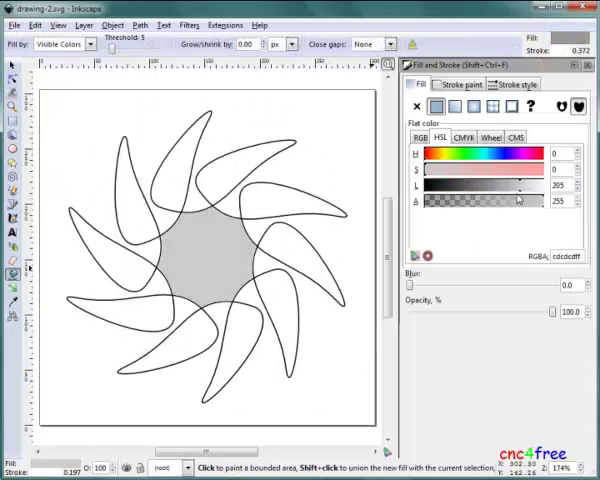
pyautogui.click(152, 310)
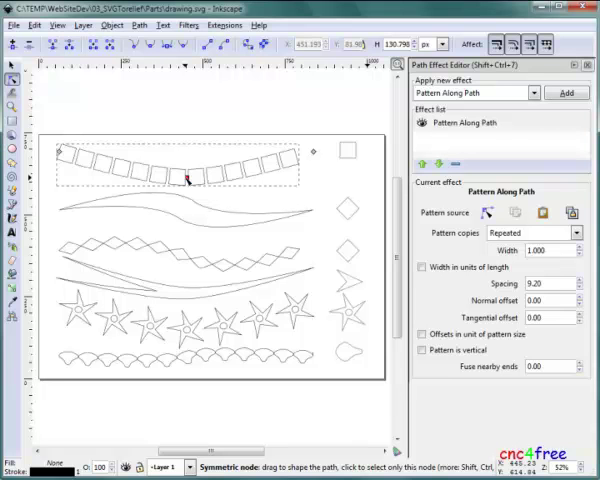
# Drag a node handle so the repeated square pattern follows the bent path
pyautogui.moveTo(174, 172); pyautogui.dragTo(186, 180)
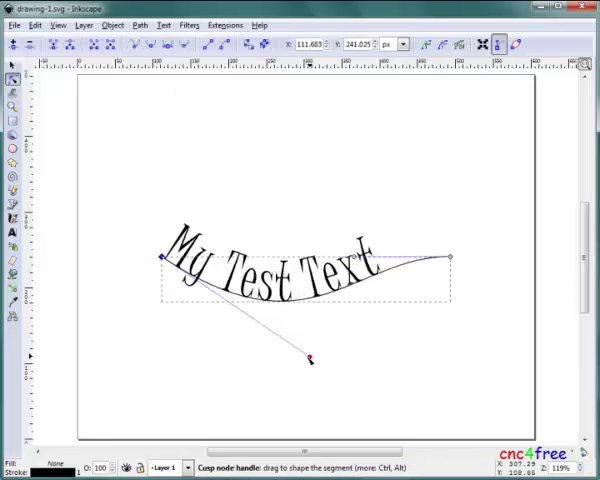
# Bend the curve under 'My Test Text', edit the text, and put text along an arc path
pyautogui.moveTo(312, 358); pyautogui.dragTo(334, 136)
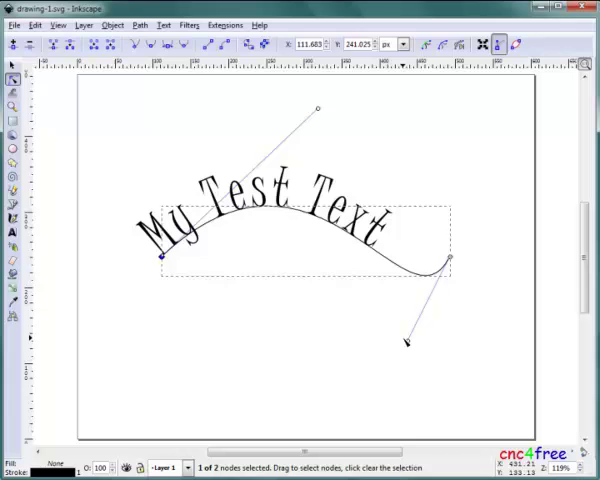
pyautogui.click(12, 232)
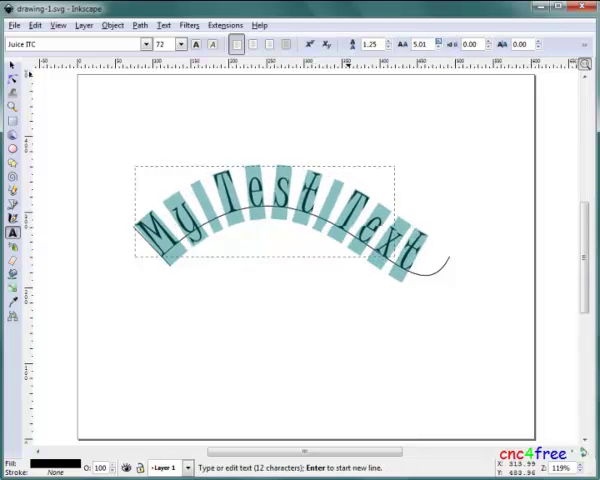
pyautogui.click(112, 24)
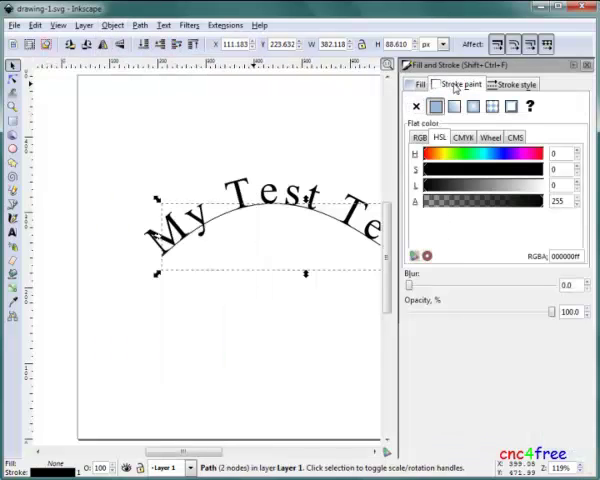
pyautogui.click(416, 106)
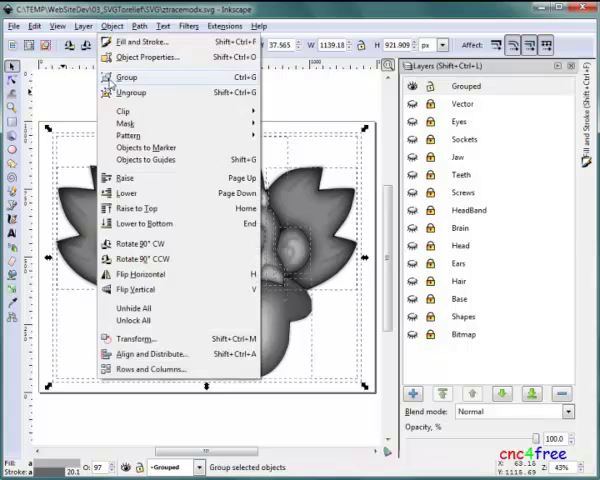
# Group the selected parts of the demon artwork into one object
pyautogui.click(124, 76)
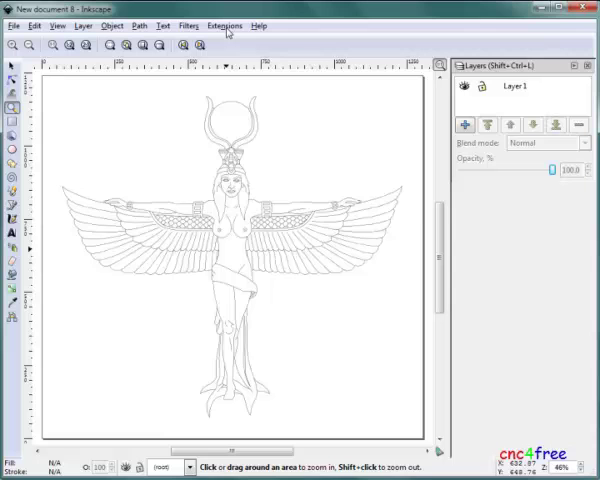
# Add Gcodetools orientation points with Z surface and Z depth values to the goddess drawing
pyautogui.click(224, 26)
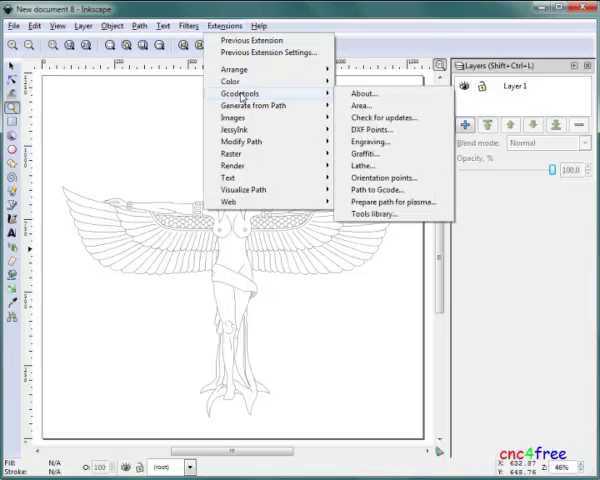
pyautogui.moveTo(324, 96)
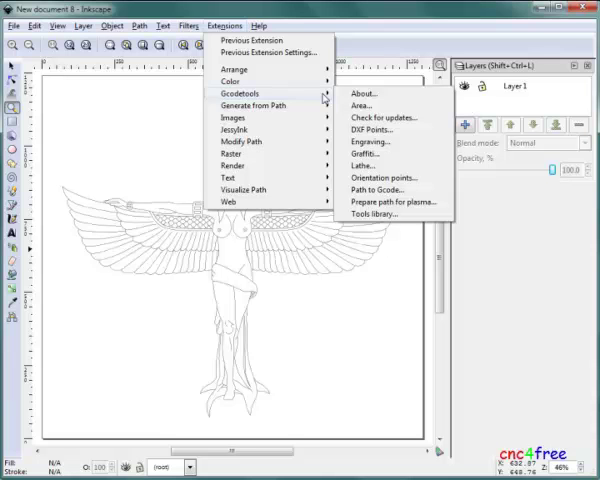
pyautogui.click(384, 176)
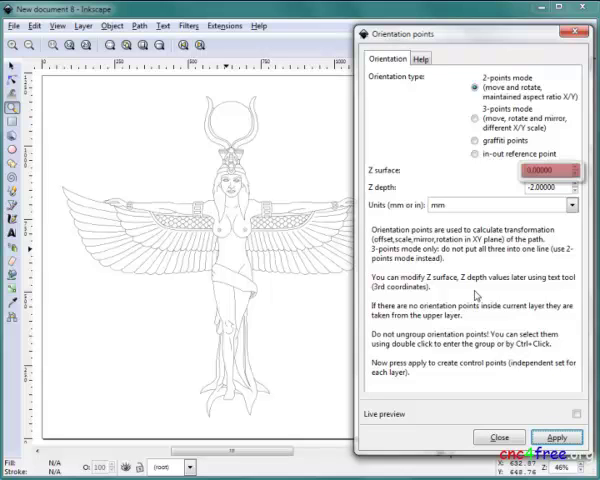
pyautogui.click(550, 190)
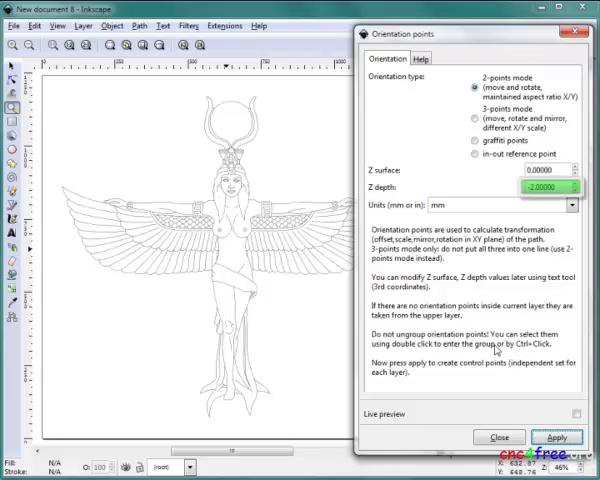
pyautogui.click(556, 436)
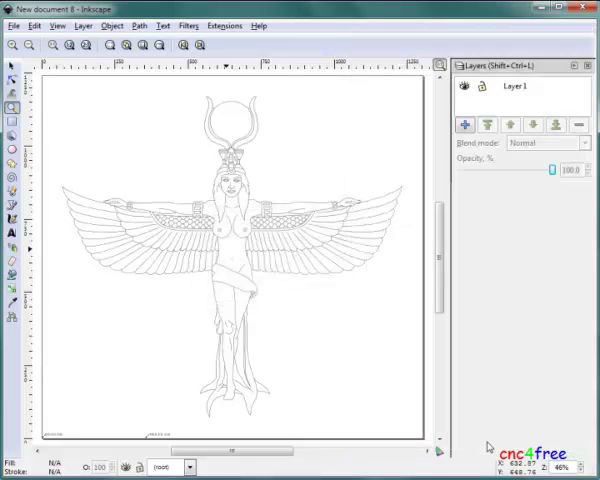
pyautogui.click(224, 26)
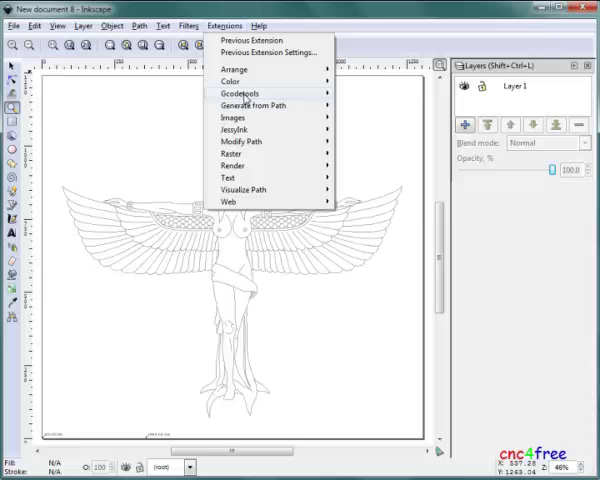
pyautogui.moveTo(240, 92)
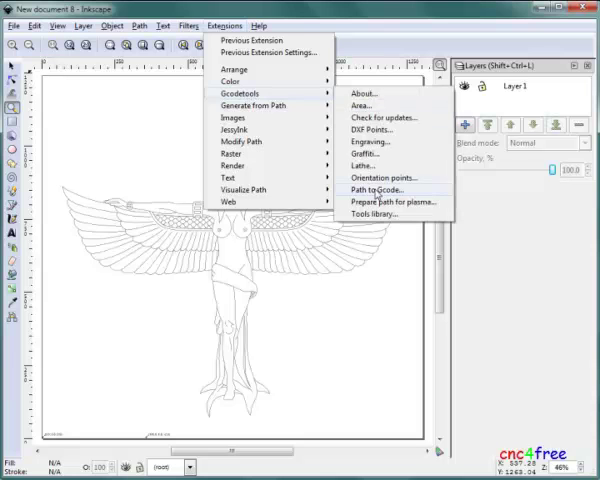
# Add a cylindrical cutter from the Gcodetools tools library and set its diameter to 1.0
pyautogui.click(372, 212)
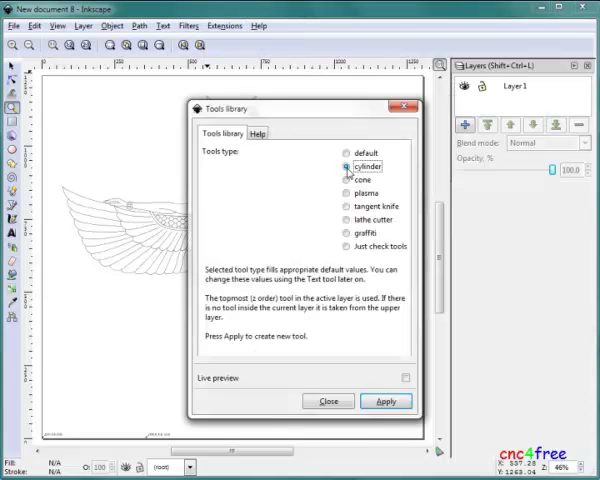
pyautogui.click(386, 400)
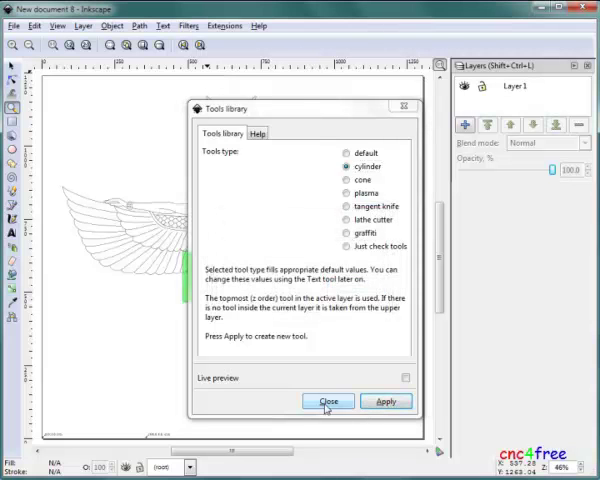
pyautogui.click(328, 400)
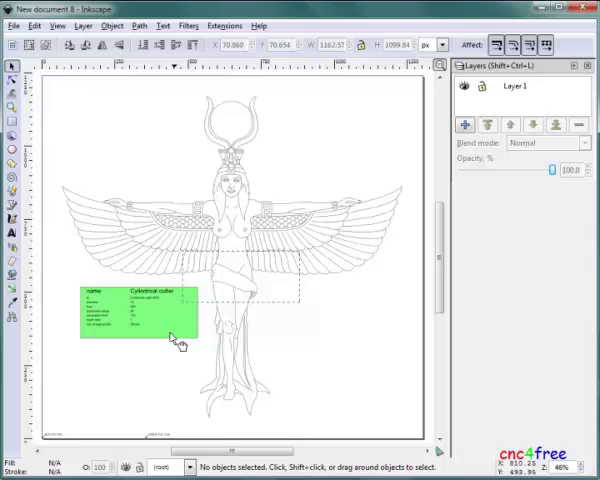
pyautogui.click(136, 324)
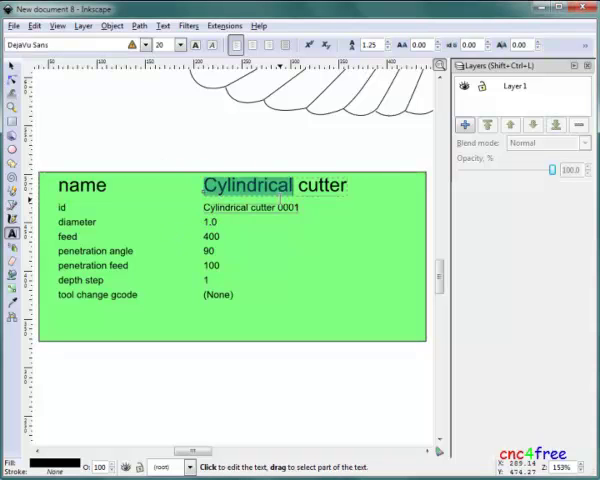
pyautogui.write('1.0 mm cutter')
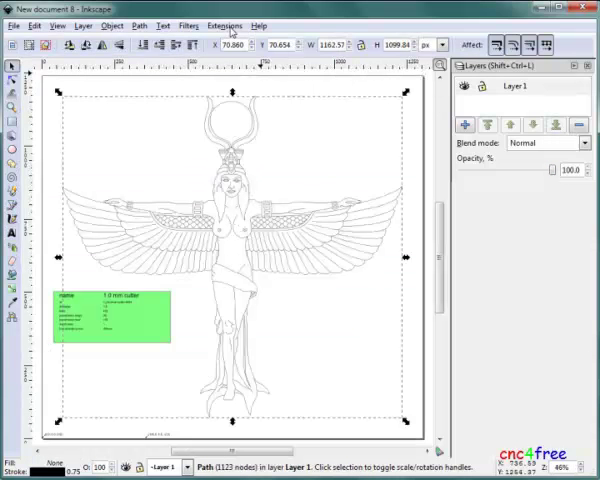
# Set the output file name in Path to Gcode preferences and generate the G-code toolpath
pyautogui.click(224, 24)
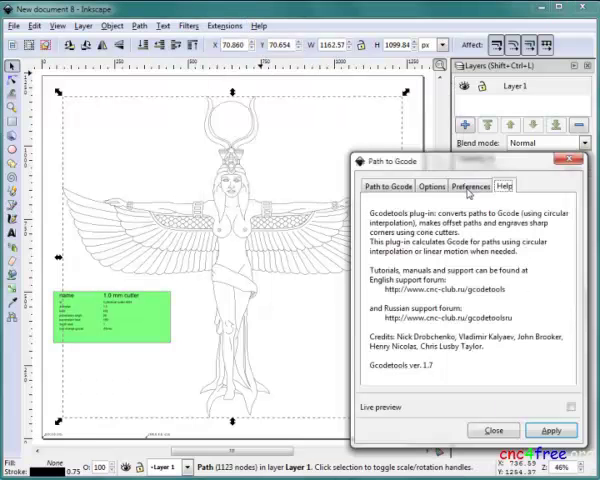
pyautogui.click(470, 186)
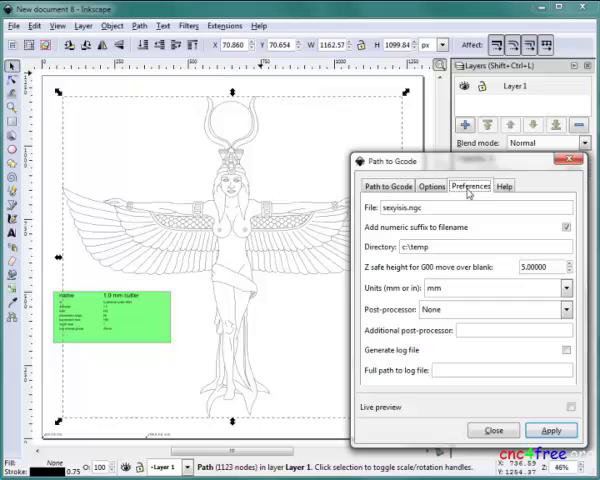
pyautogui.tripleClick(470, 208)
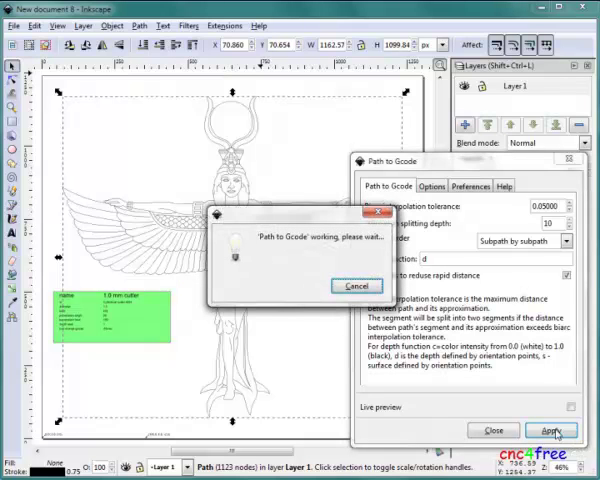
pyautogui.click(356, 284)
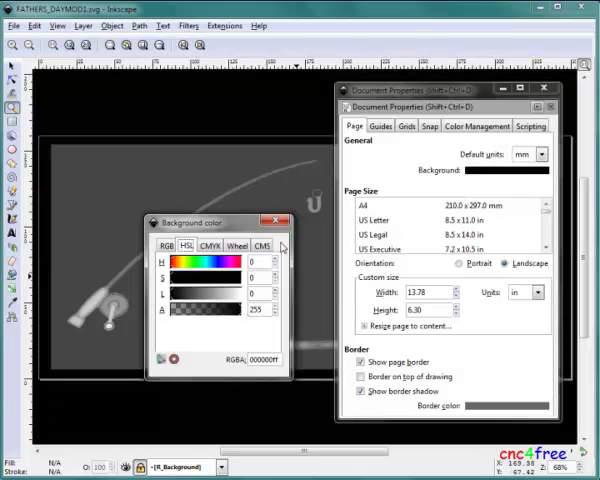
# Confirm the page background as solid black with full alpha and close the colour picker
pyautogui.click(290, 220)
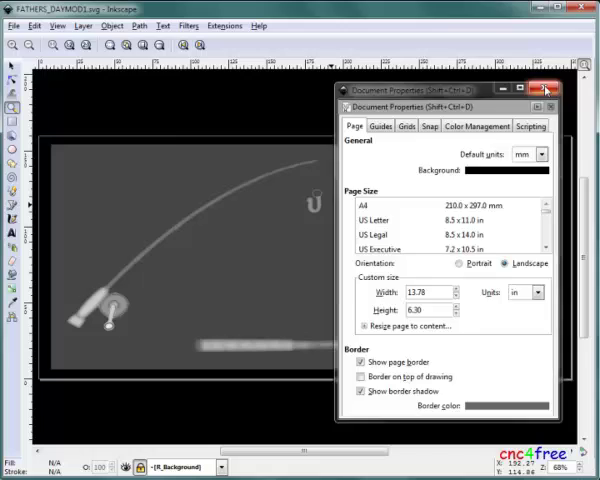